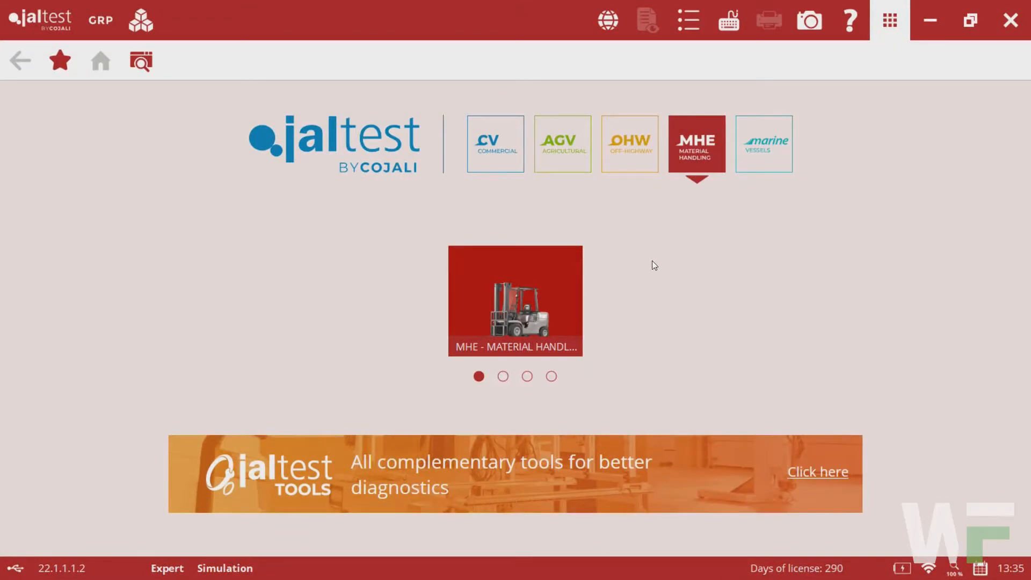
mouse_move(655, 263)
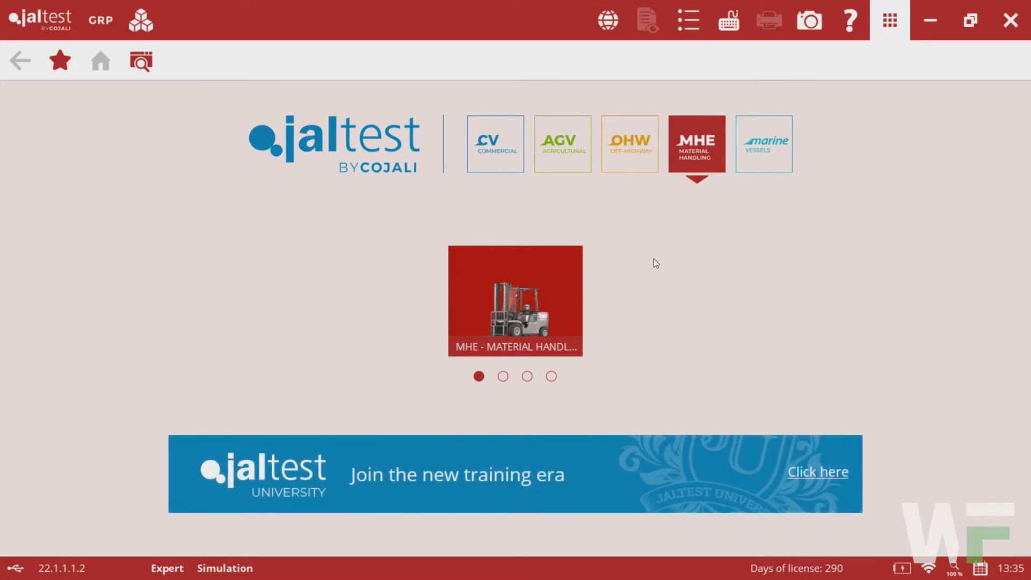
mouse_move(592, 300)
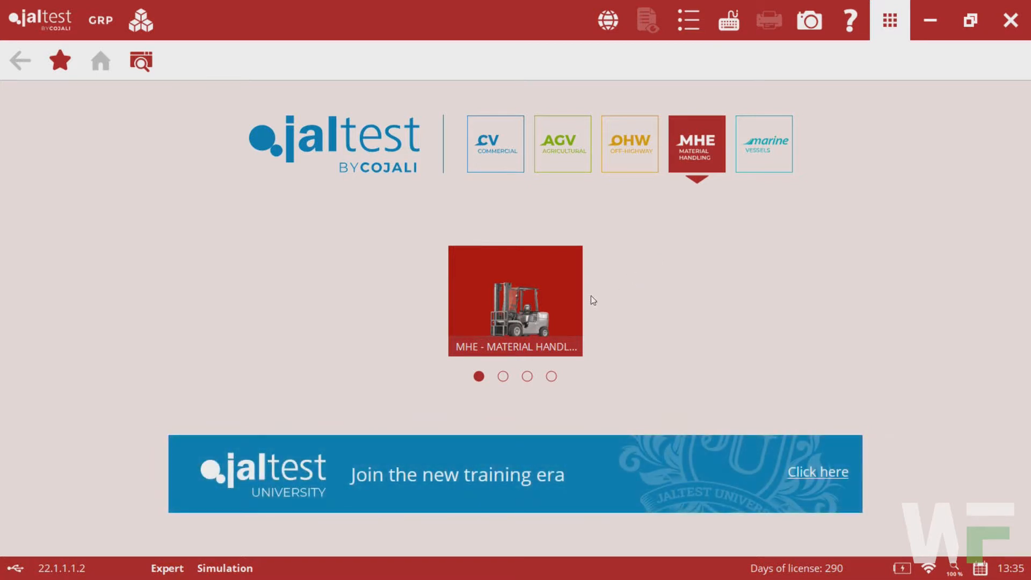
mouse_move(545, 315)
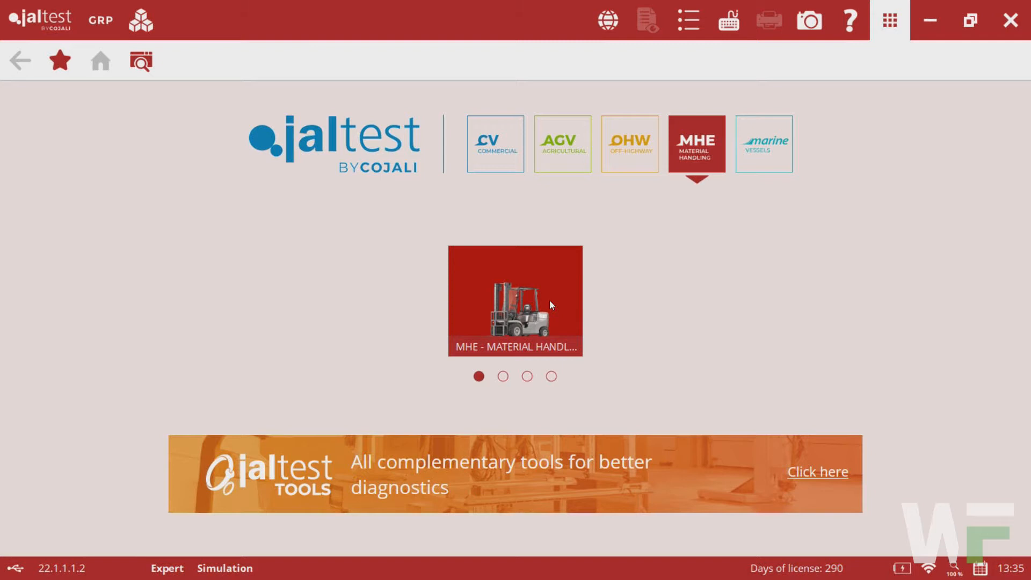
mouse_move(507, 319)
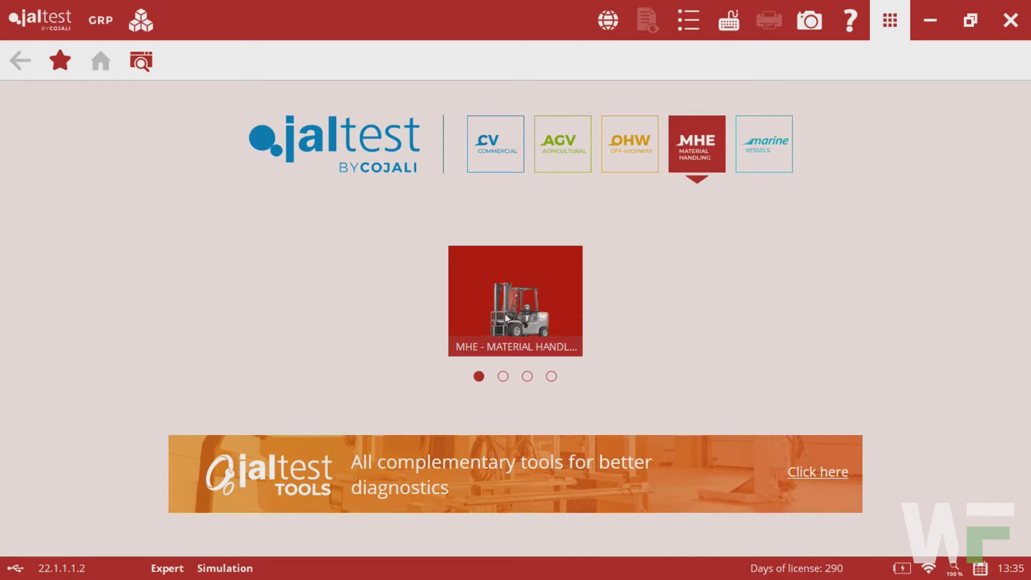
Open the MHE brands and scroll down the list toward Toyota.
click(515, 301)
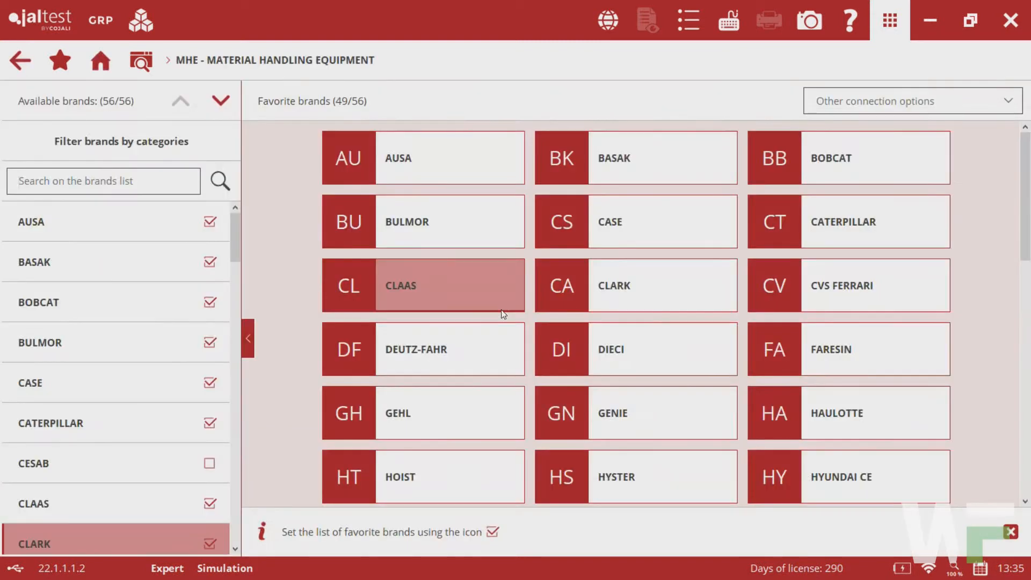
scroll(down, 3)
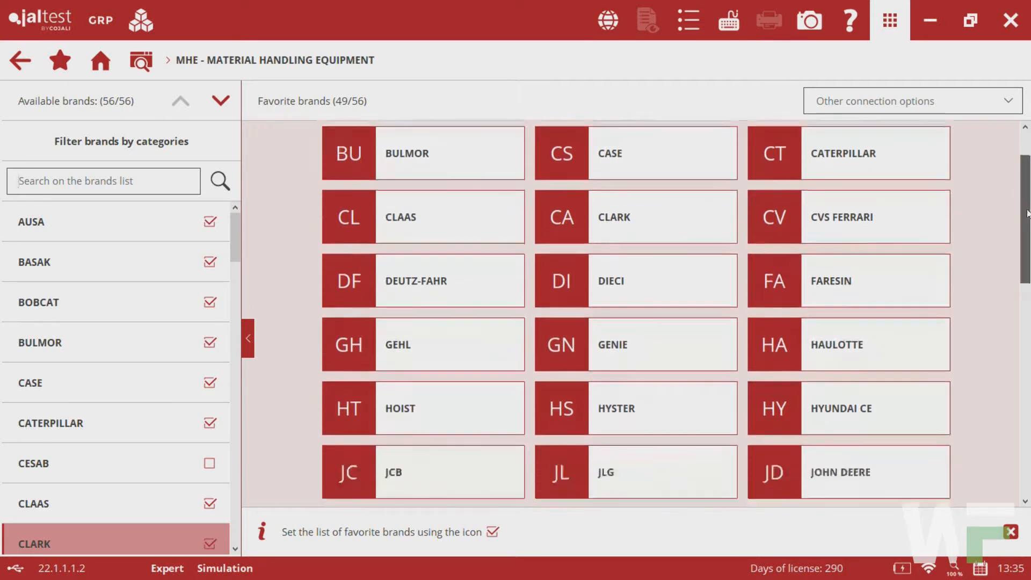
scroll(down, 3)
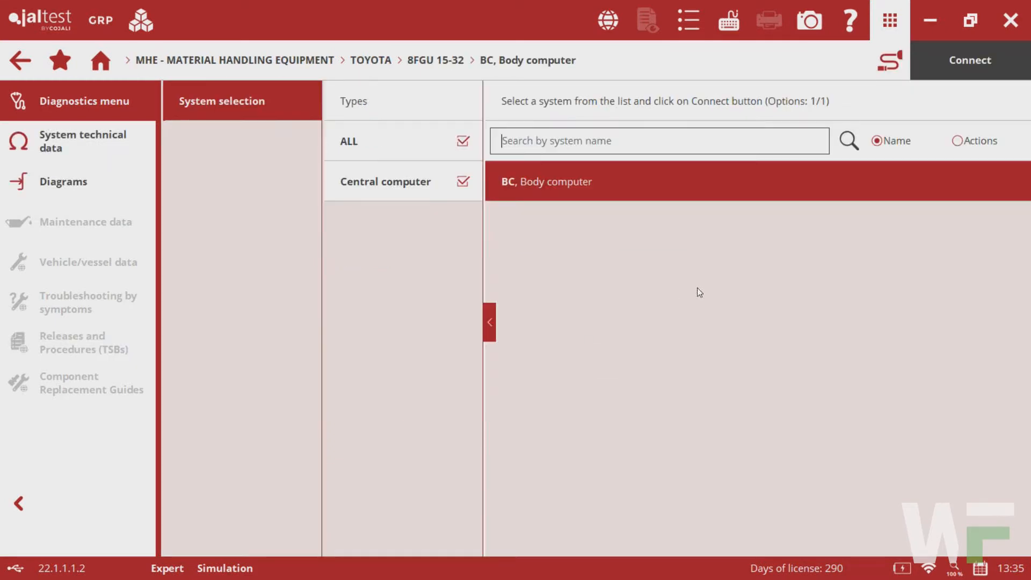
mouse_move(554, 191)
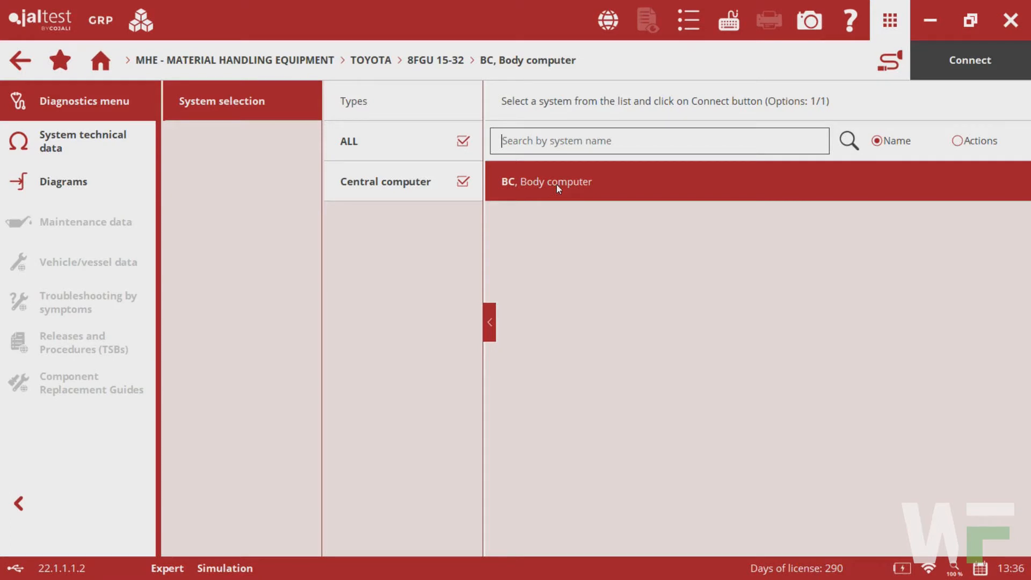
mouse_move(890, 59)
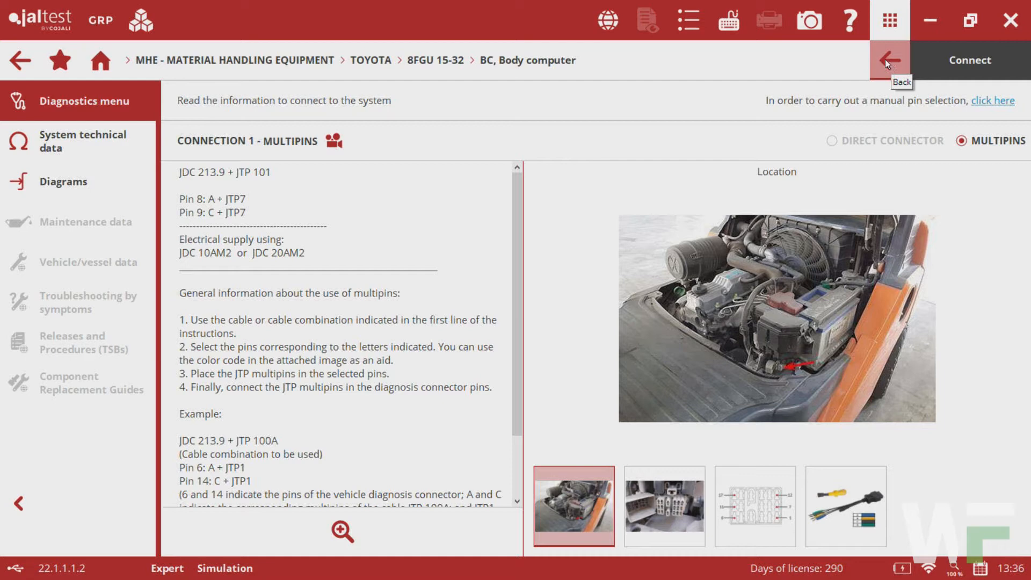
mouse_move(981, 134)
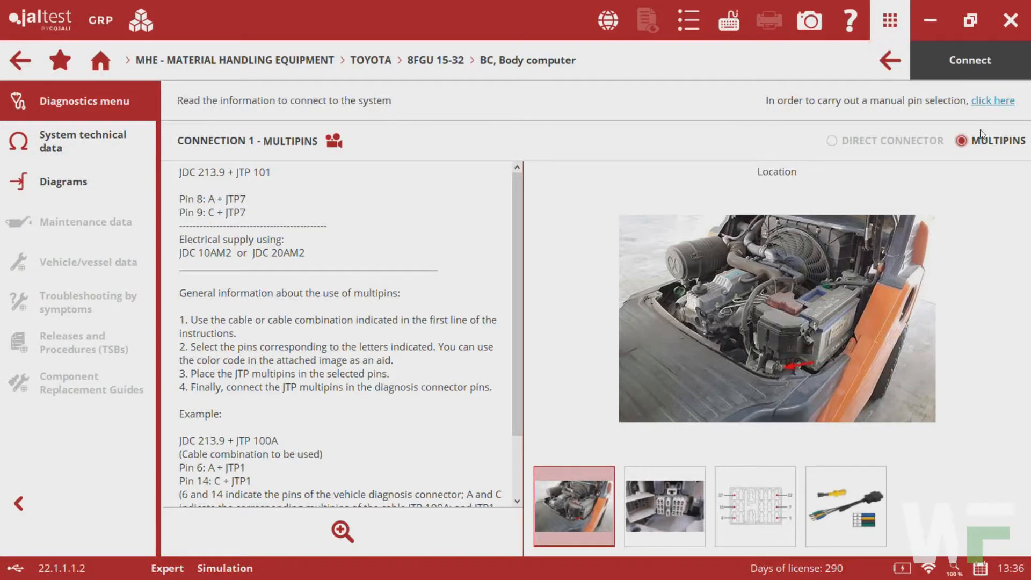
mouse_move(973, 144)
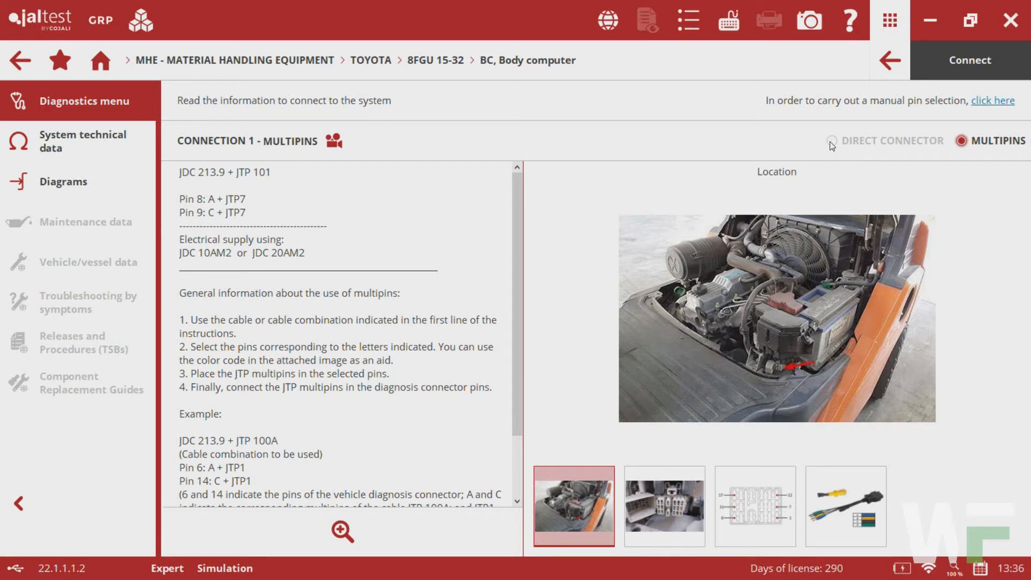
mouse_move(832, 146)
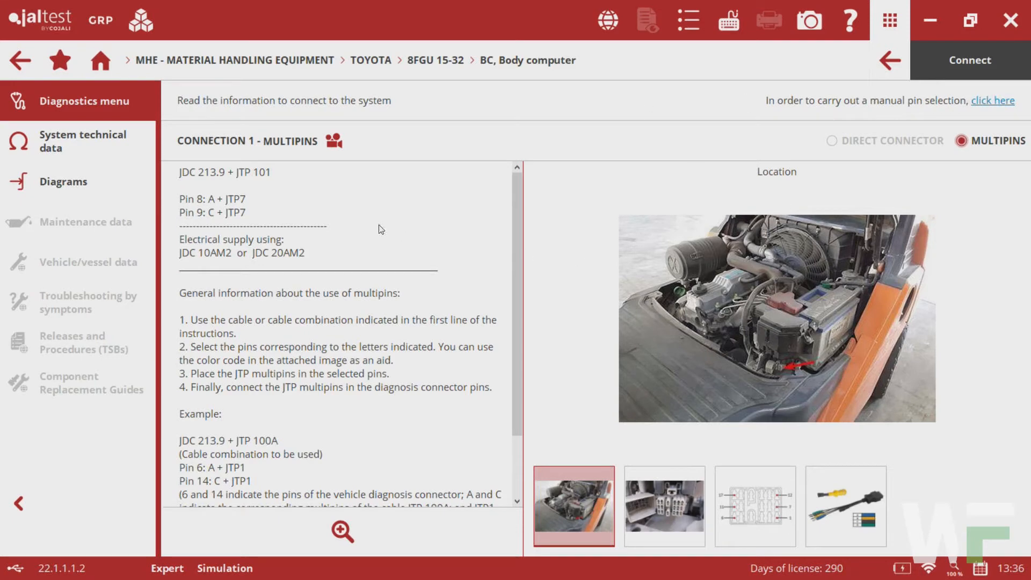
mouse_move(179, 211)
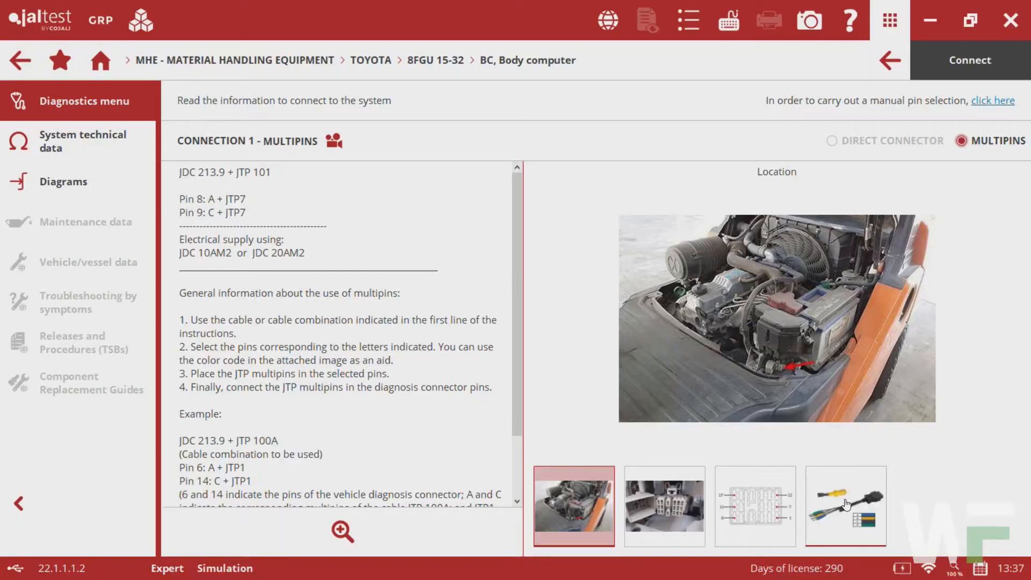
Show the JDC 213.9 + JTP 101 + JTP7 cable image with its colour code.
click(846, 506)
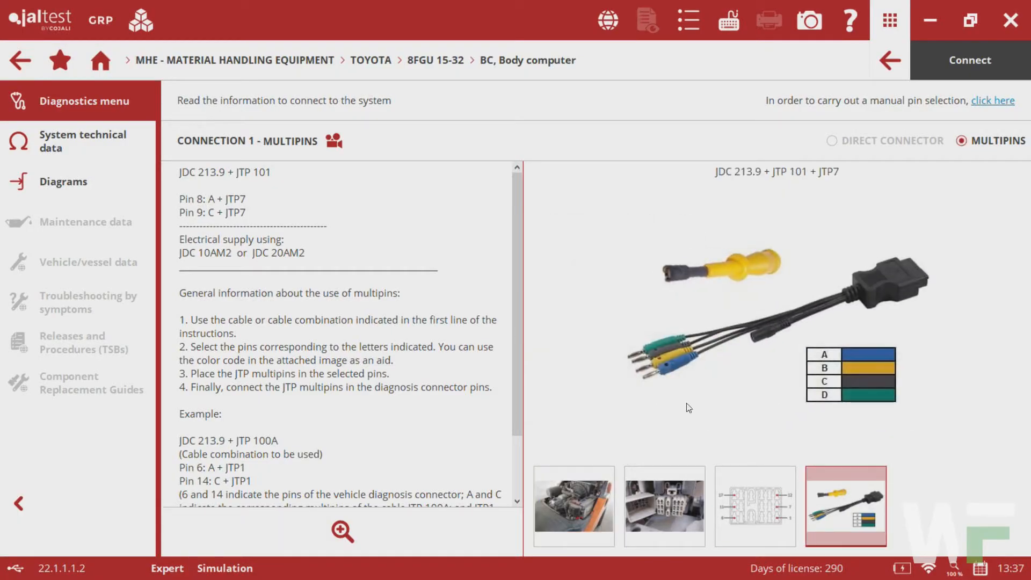
Switch back to the Location photo of the forklift engine bay.
click(573, 506)
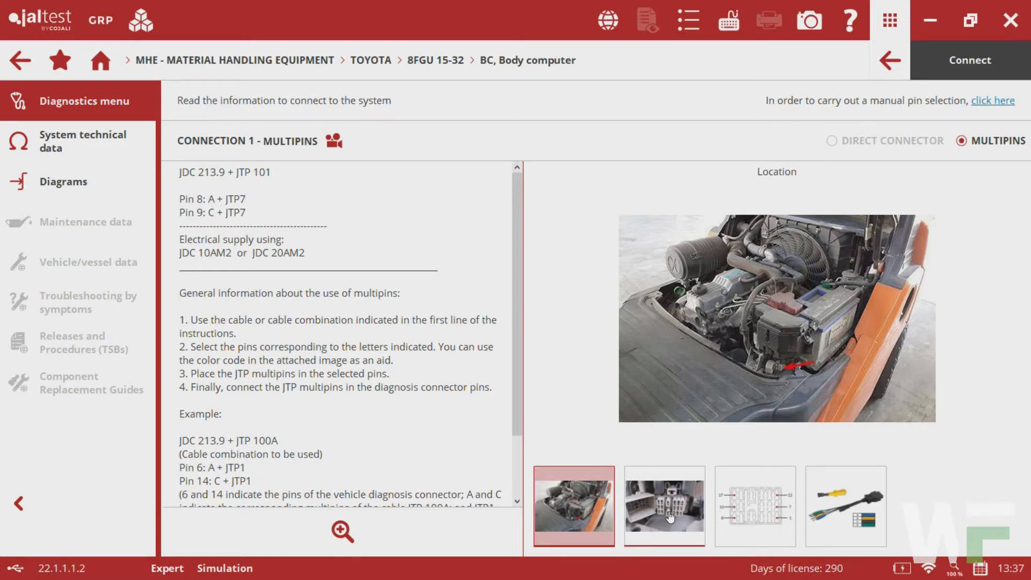
Display the Detail close-up of the diagnosis connector's pin blocks.
click(662, 506)
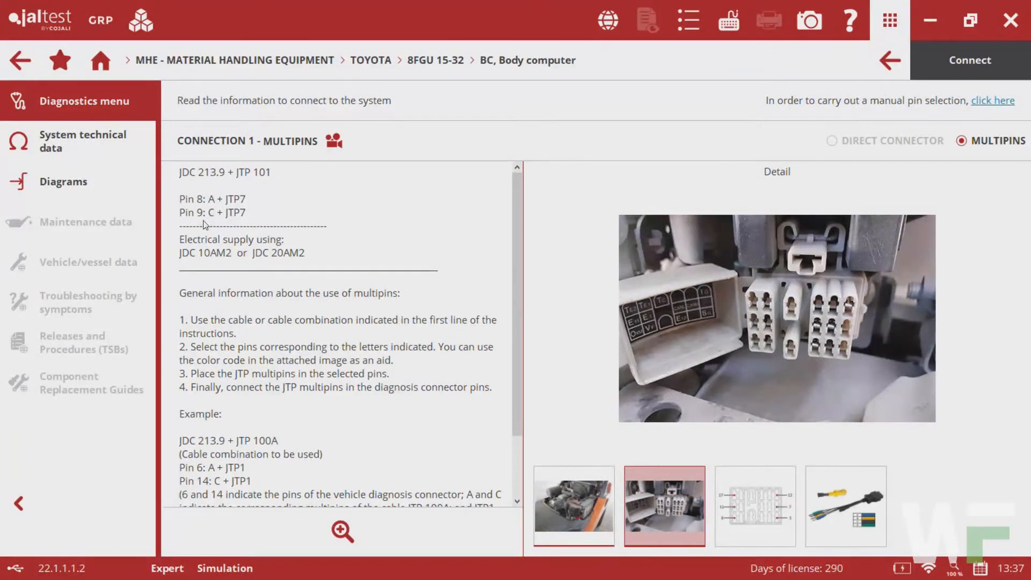
mouse_move(190, 204)
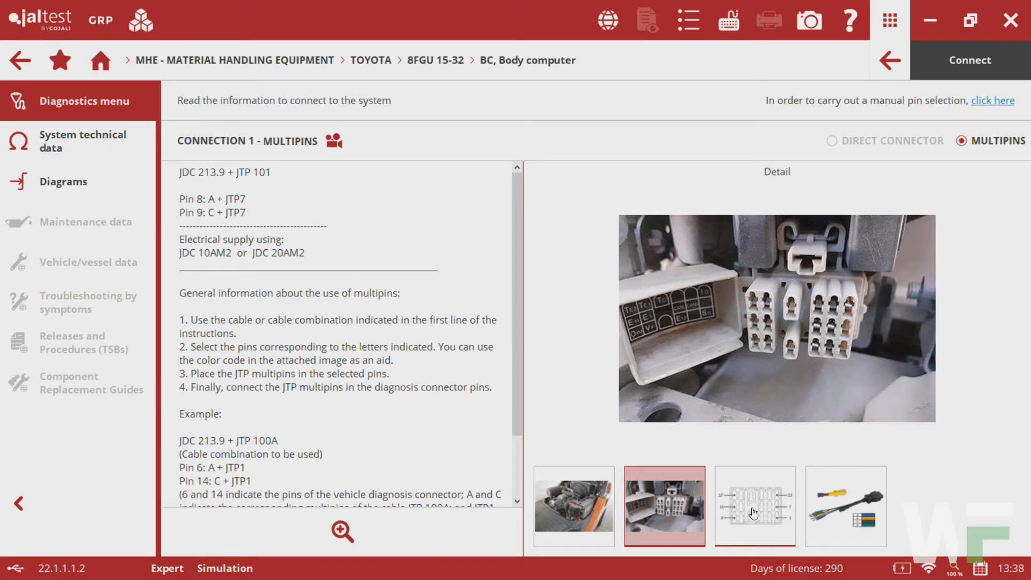
click(755, 506)
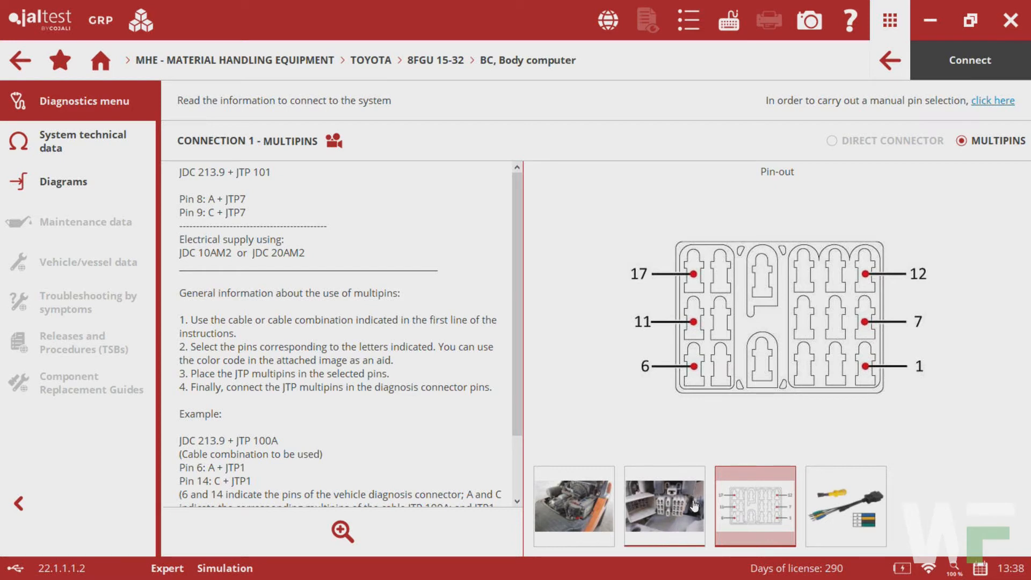
mouse_move(870, 374)
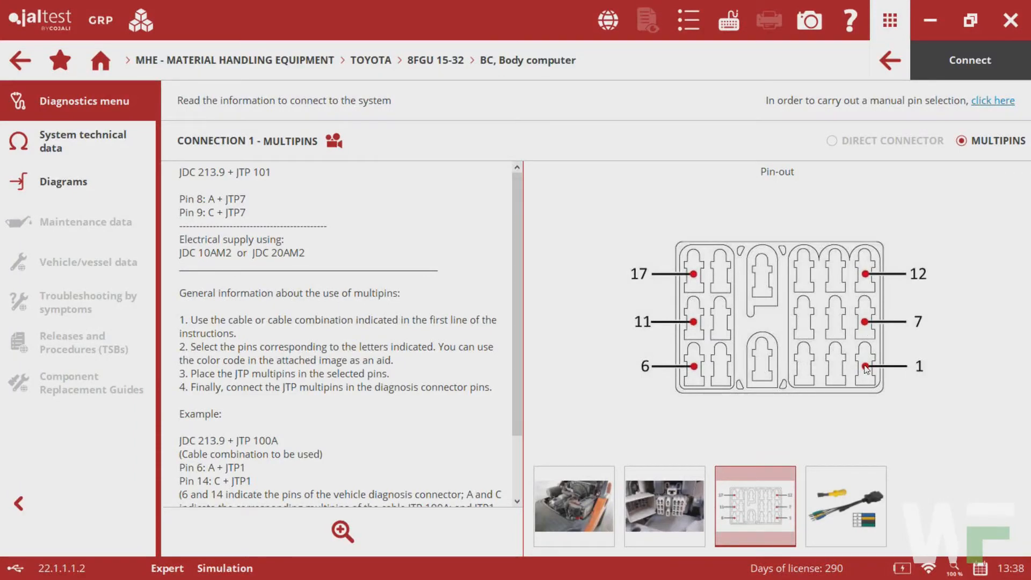
mouse_move(865, 322)
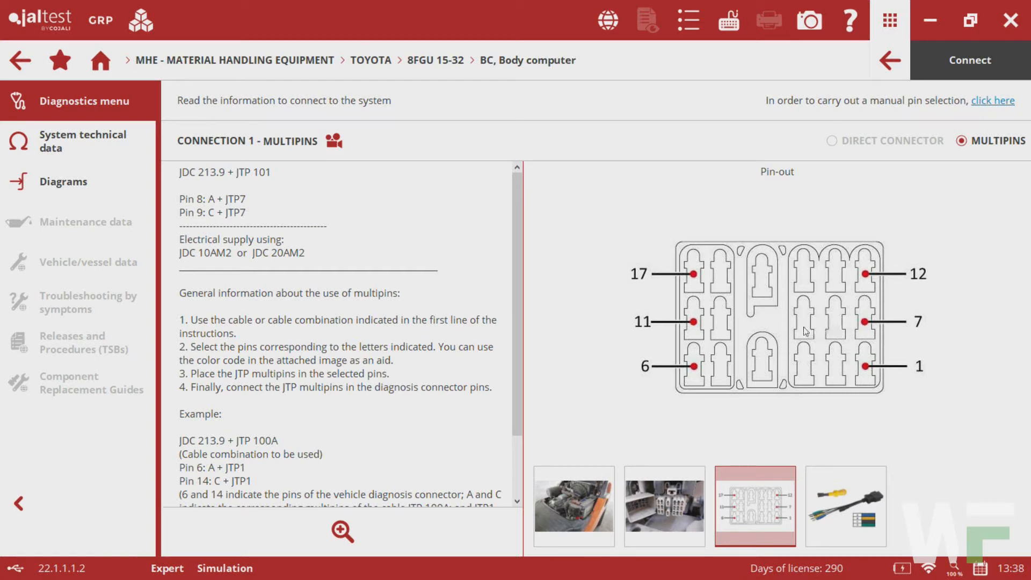
mouse_move(840, 327)
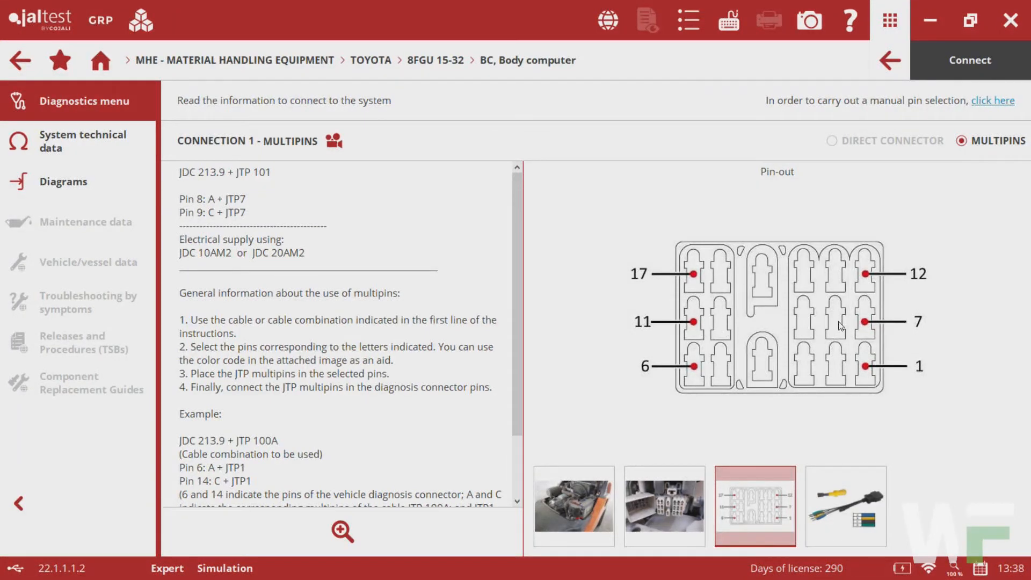
mouse_move(840, 331)
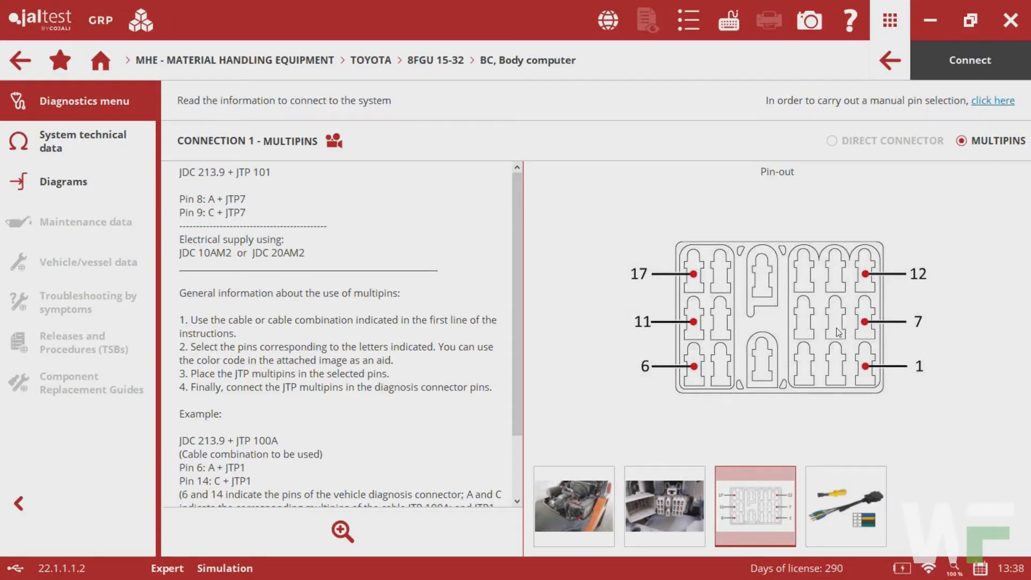
mouse_move(847, 320)
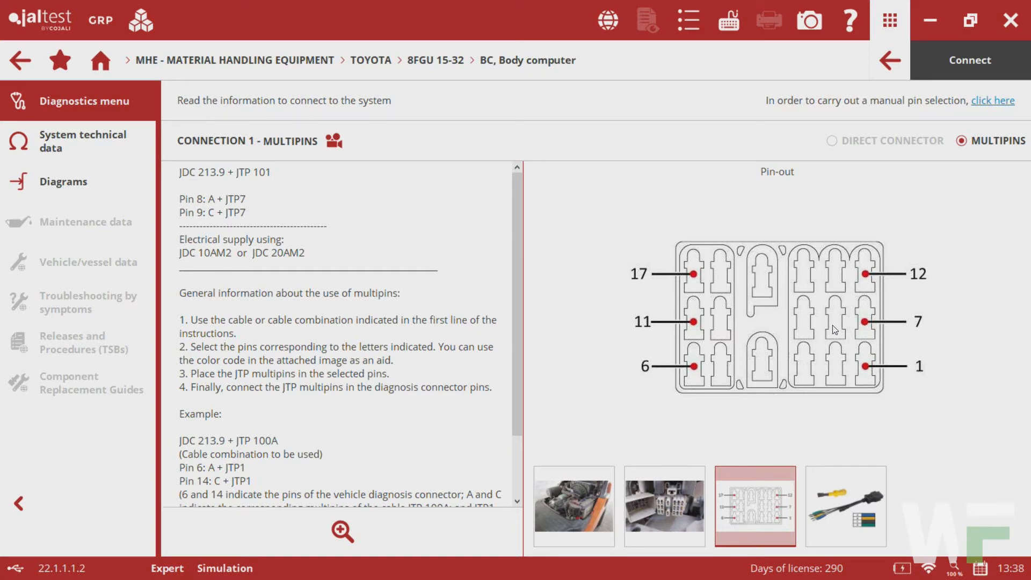
mouse_move(303, 200)
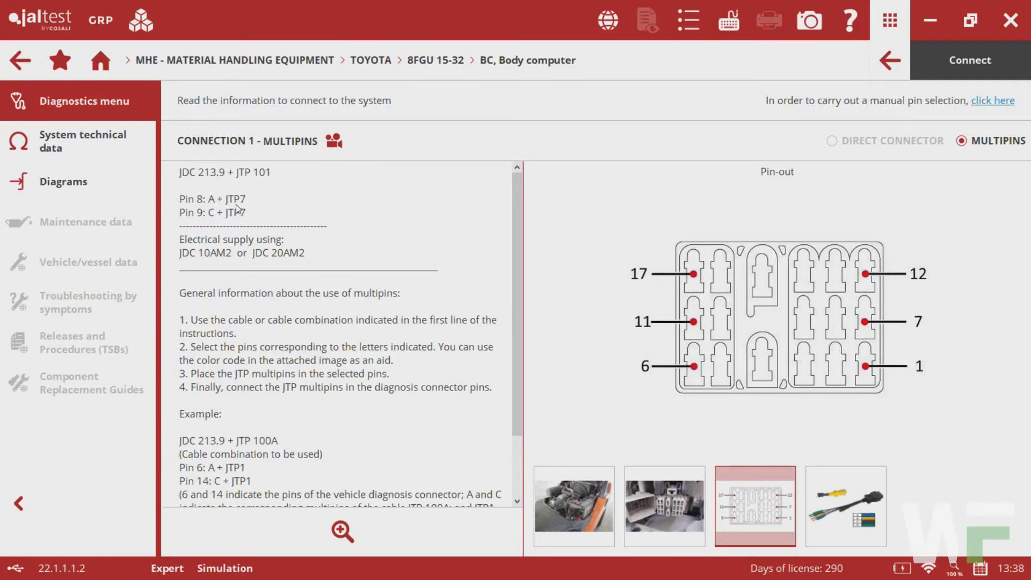
mouse_move(239, 208)
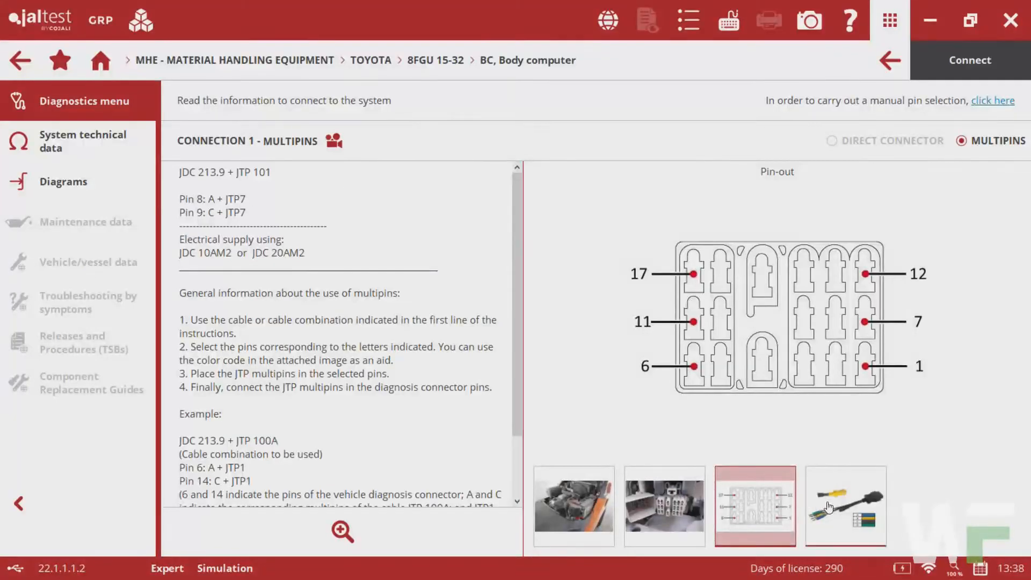
click(846, 506)
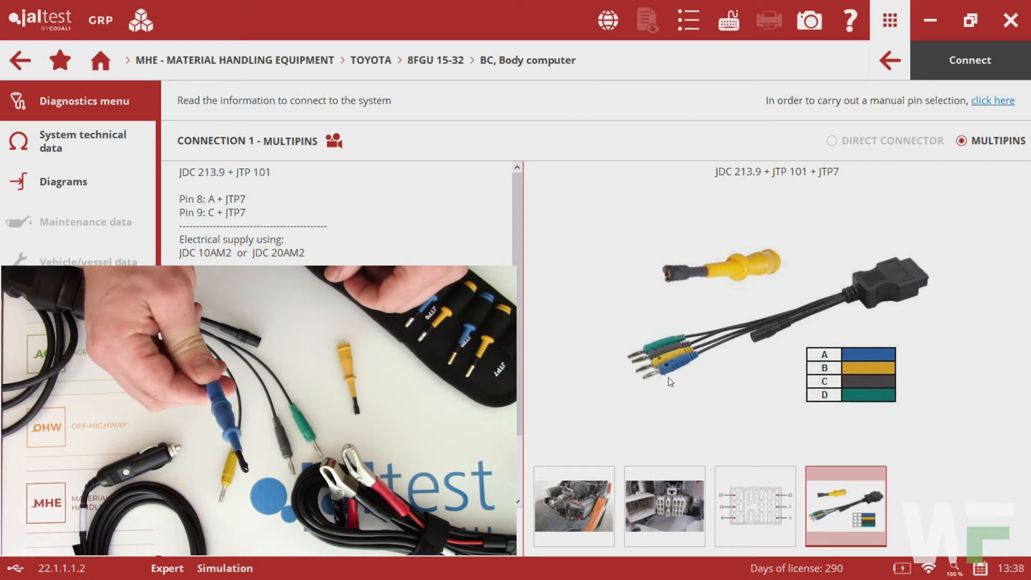
click(754, 506)
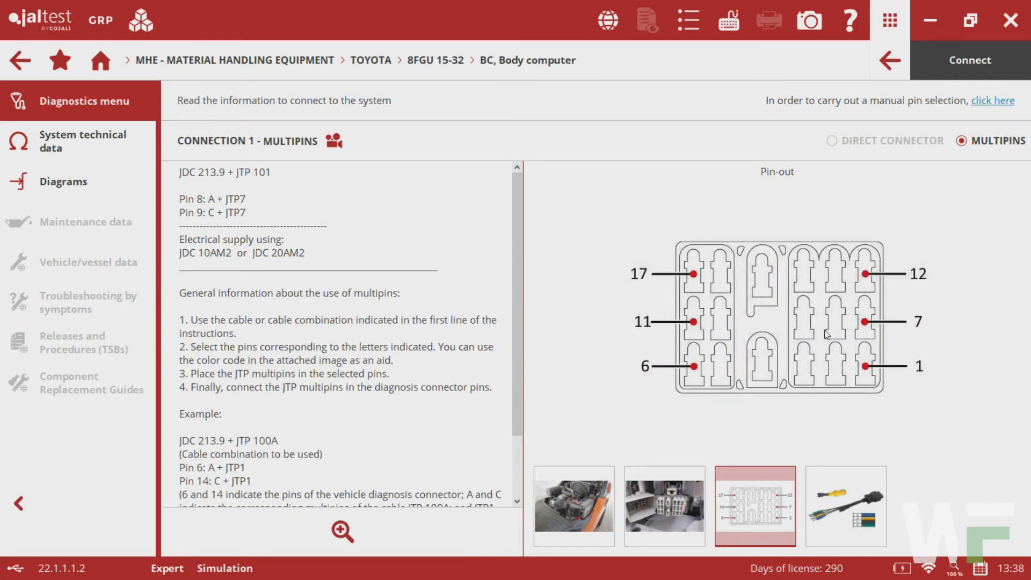
mouse_move(815, 329)
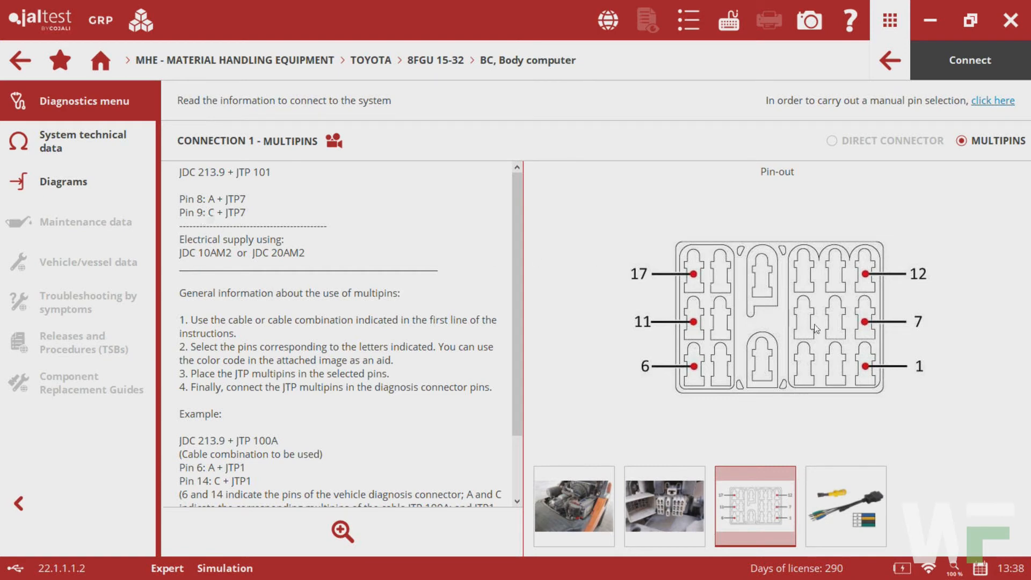
mouse_move(801, 323)
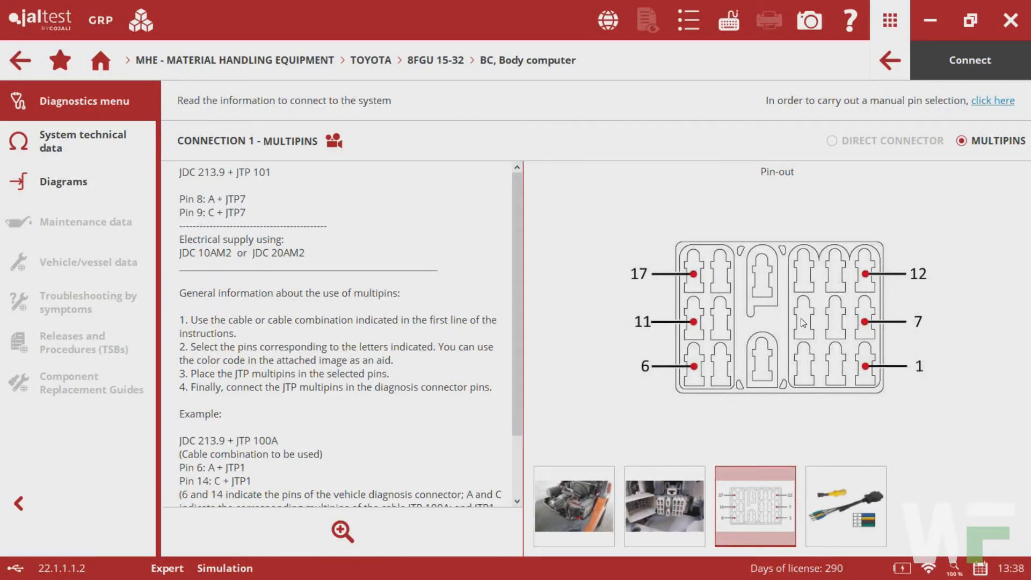
mouse_move(209, 225)
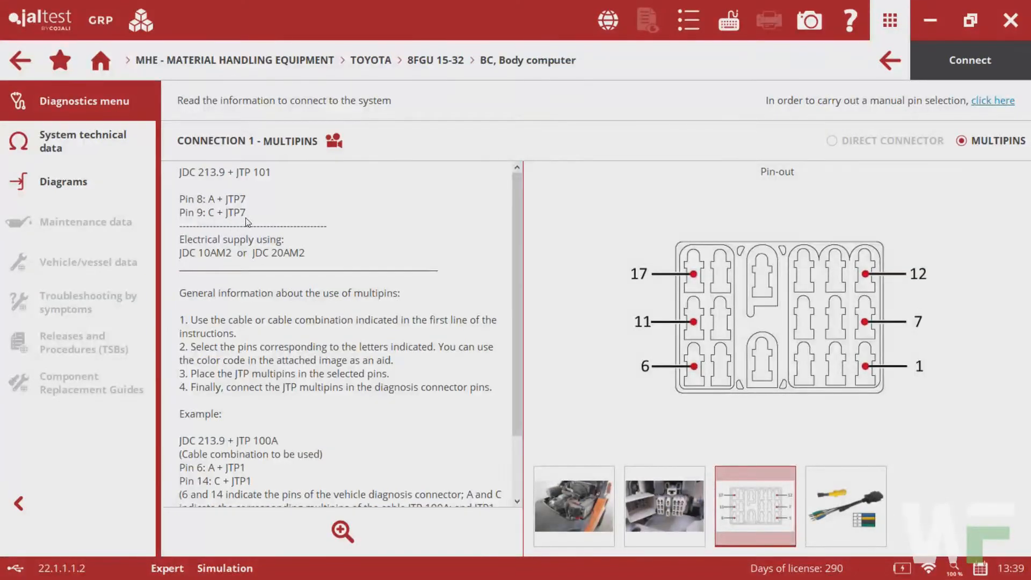
Toggle between the cable image and pin-out diagram, ending on the JTP 101 cable image.
click(846, 506)
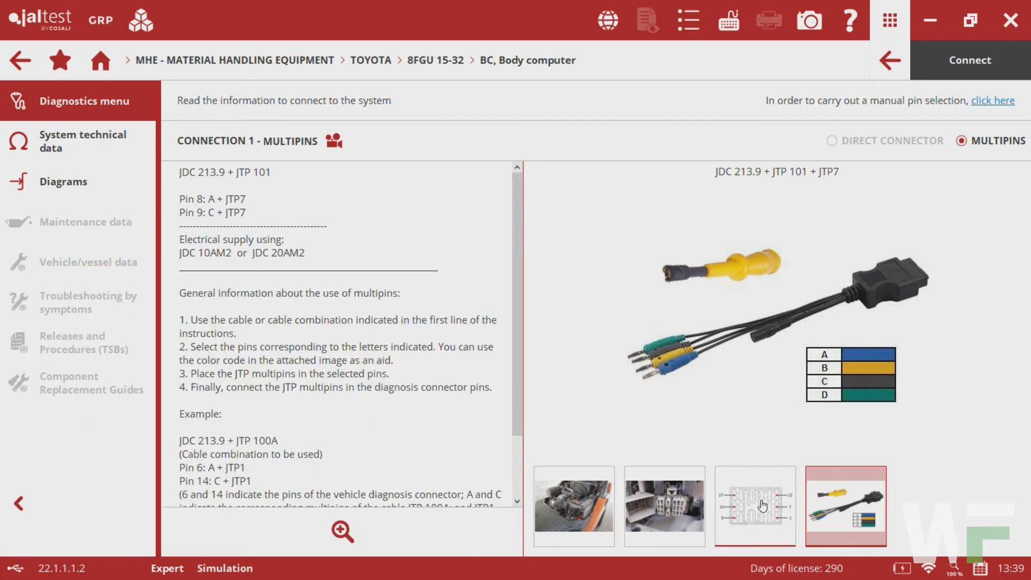
click(755, 506)
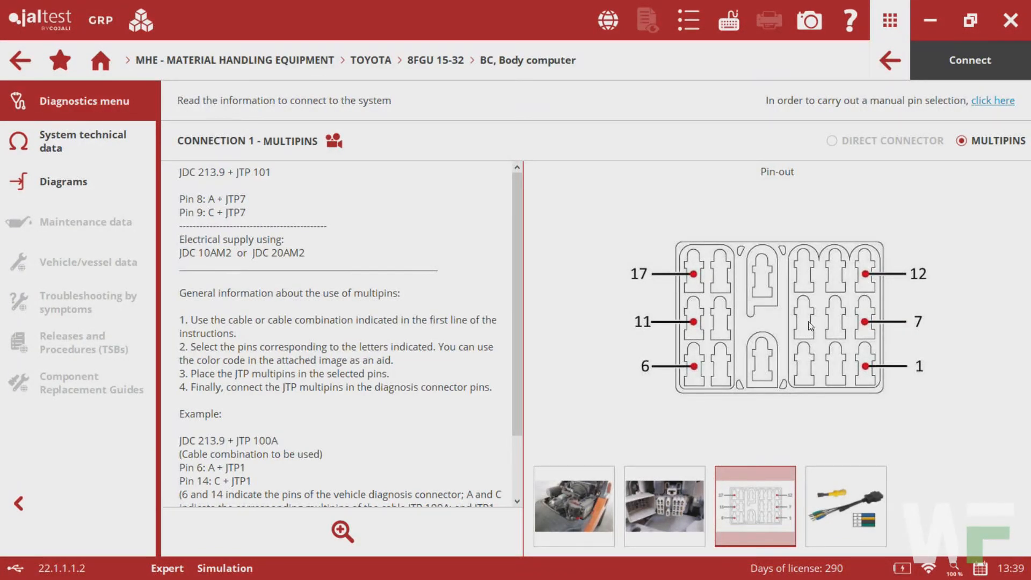
click(846, 506)
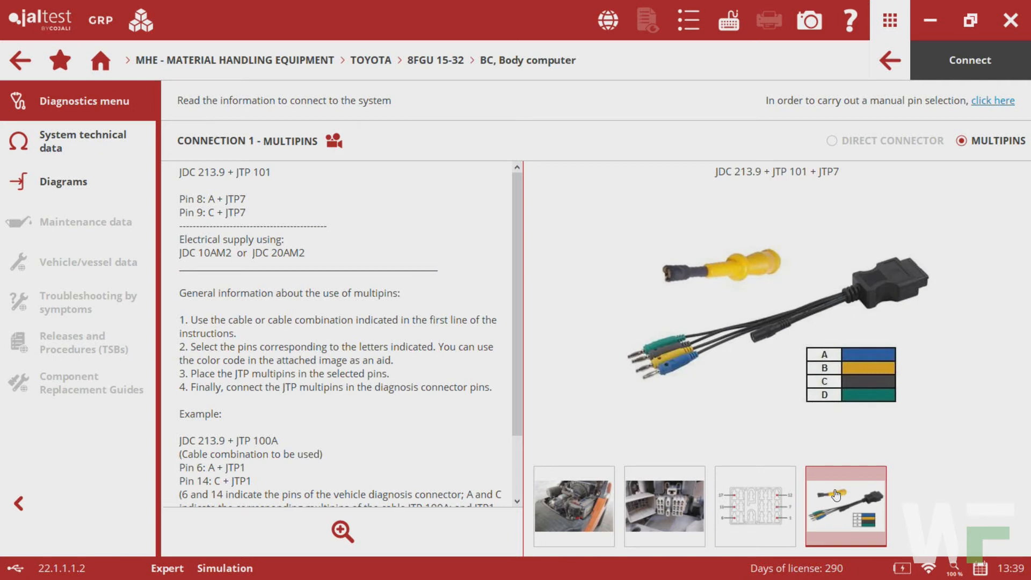
mouse_move(838, 497)
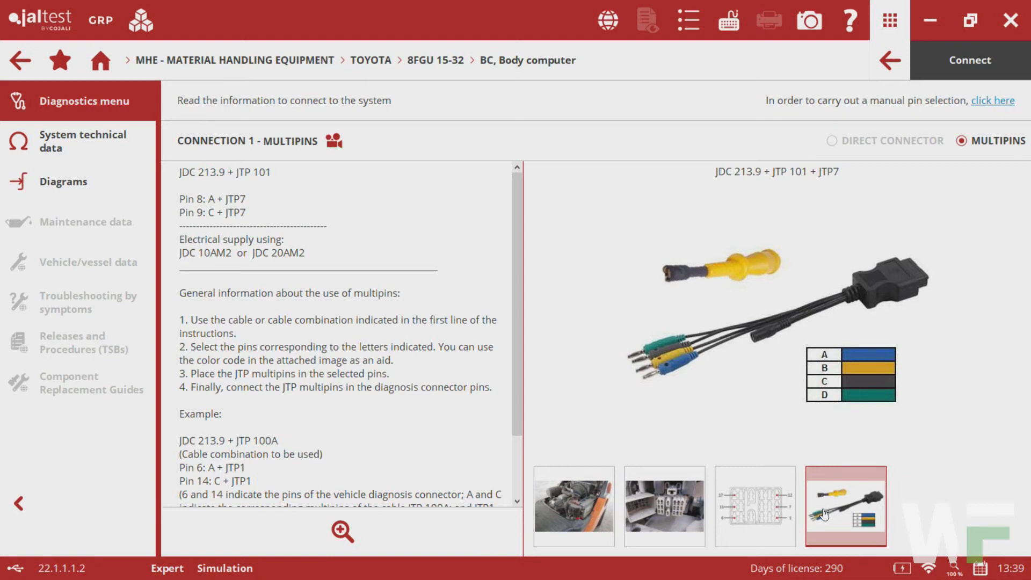
mouse_move(753, 351)
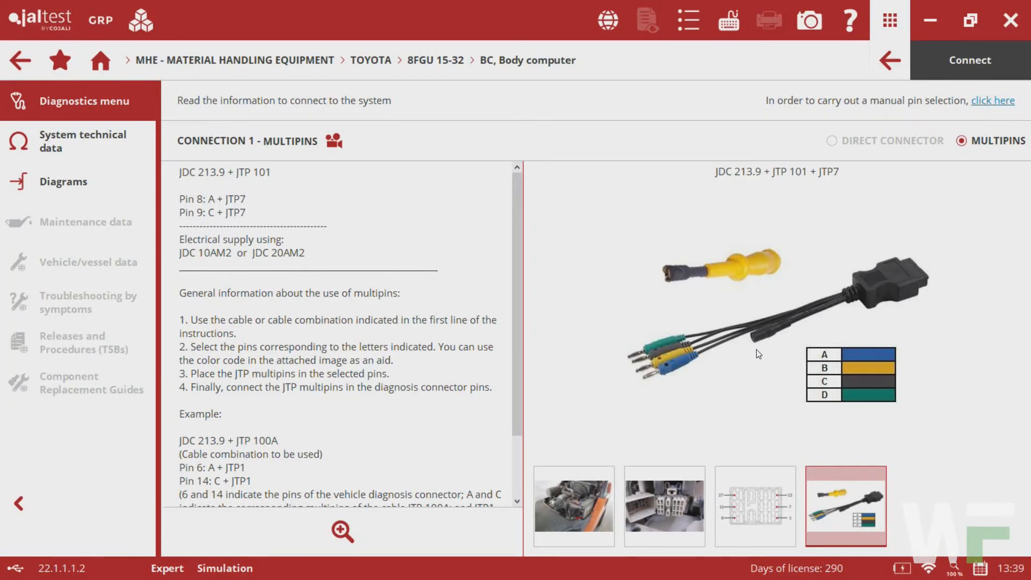
mouse_move(762, 357)
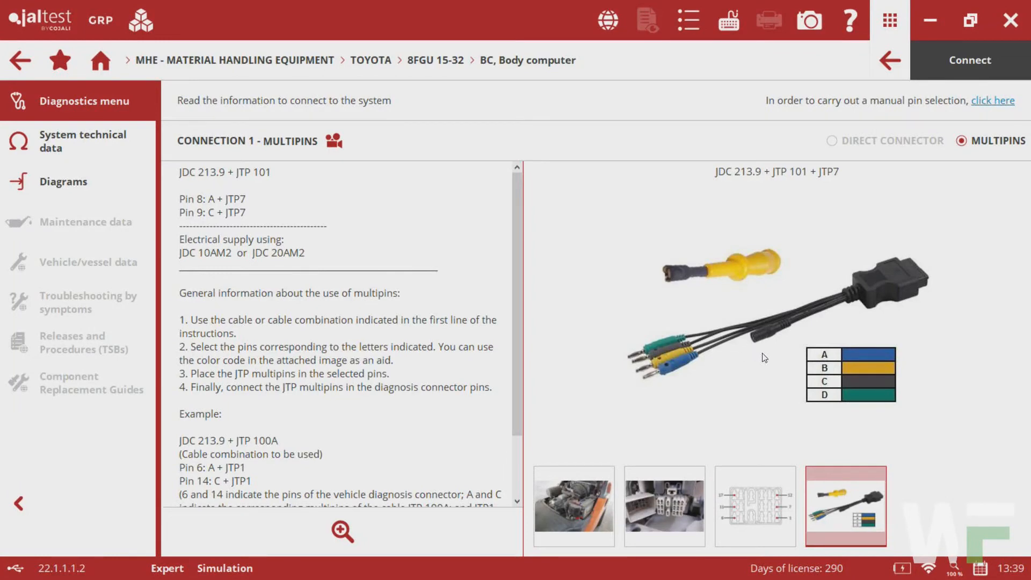